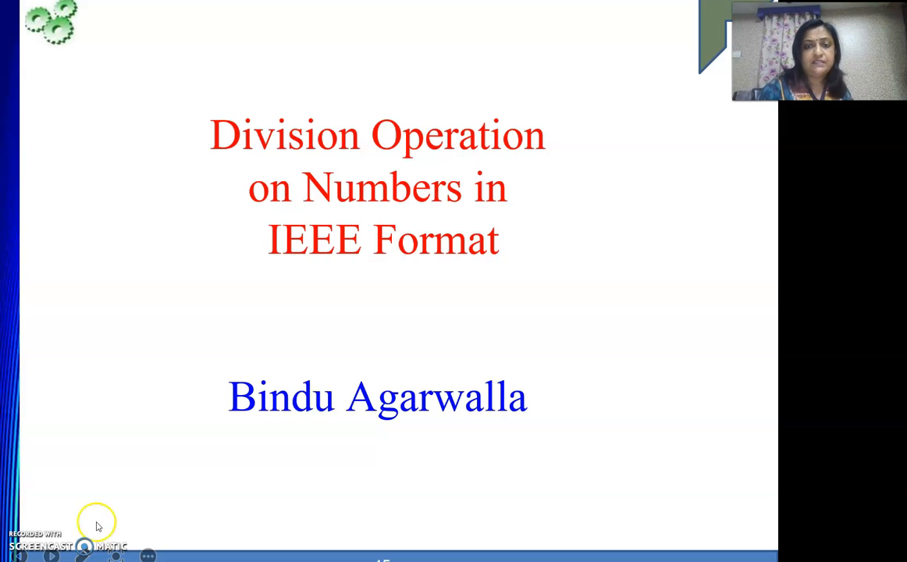
{"action": "mouse_move", "coordinate": [531, 139]}
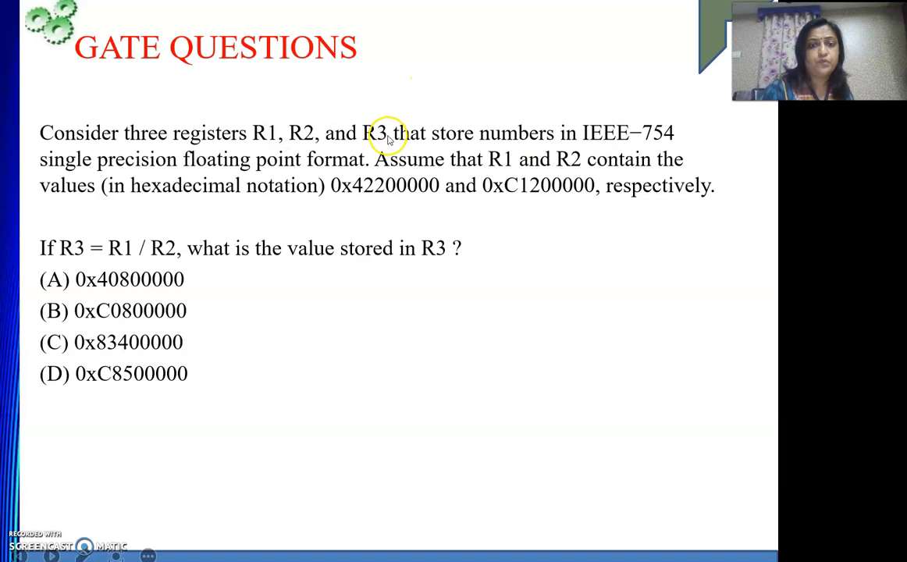
{"action": "mouse_move", "coordinate": [562, 148]}
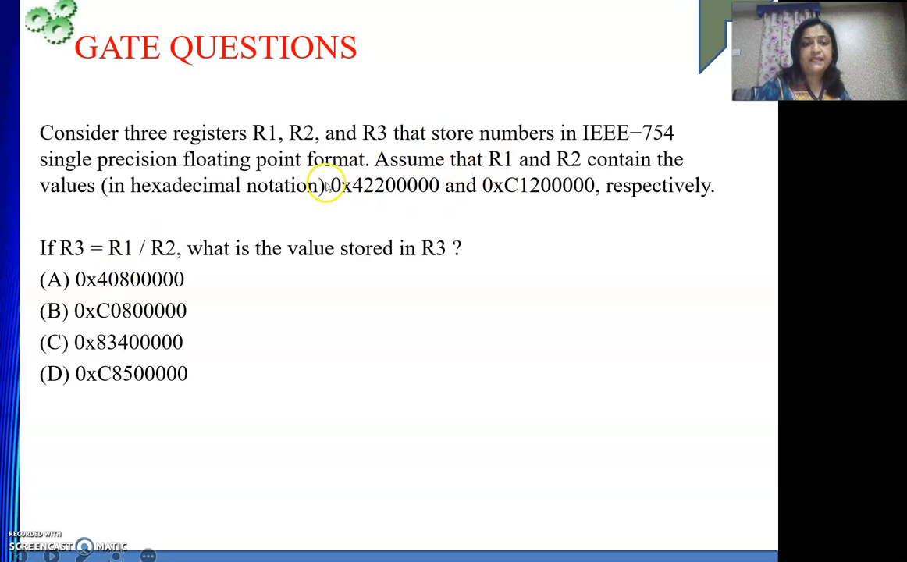
{"action": "mouse_move", "coordinate": [428, 194]}
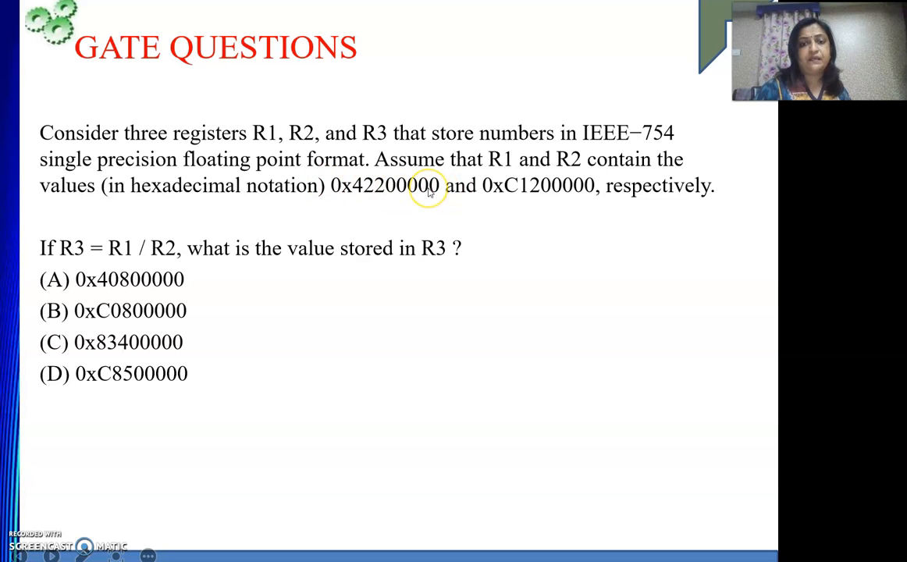
{"action": "mouse_move", "coordinate": [593, 194]}
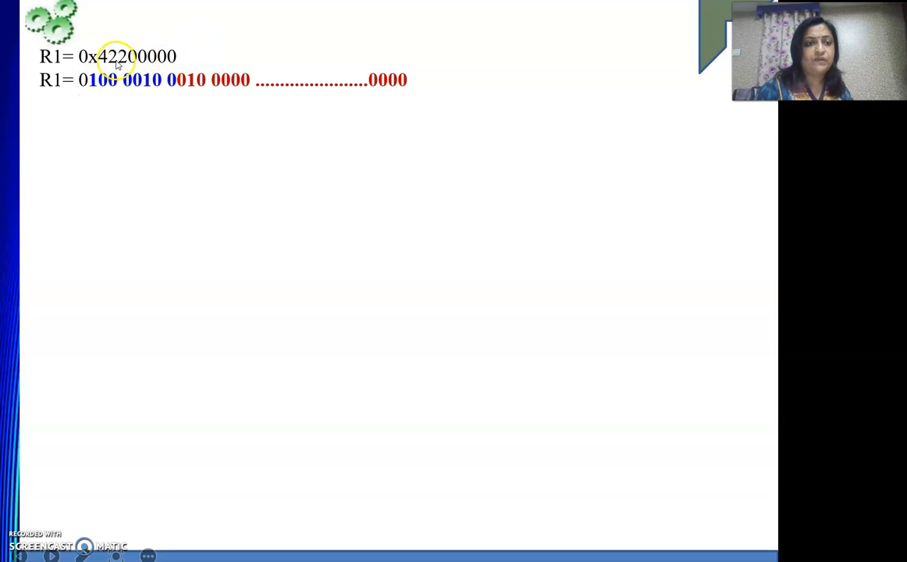
{"action": "mouse_move", "coordinate": [175, 64]}
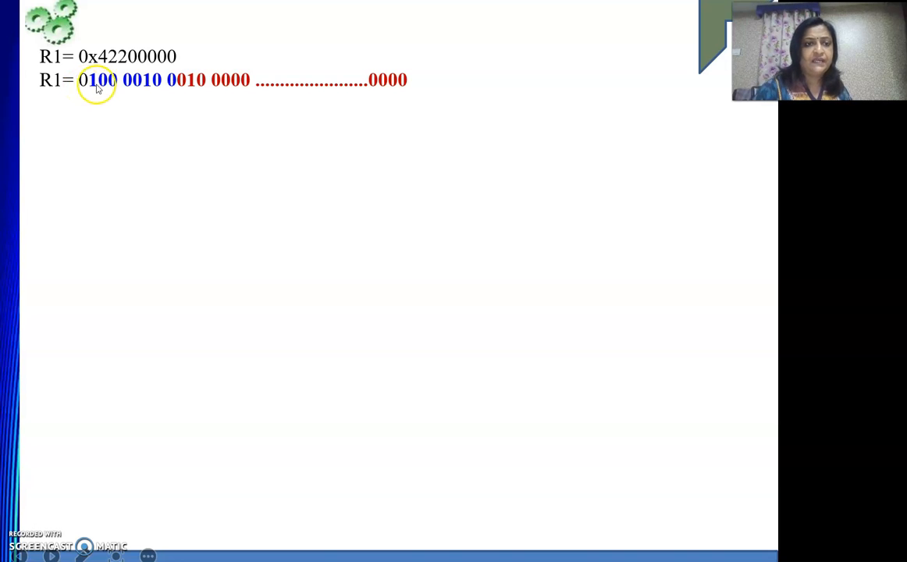
{"action": "mouse_move", "coordinate": [168, 88]}
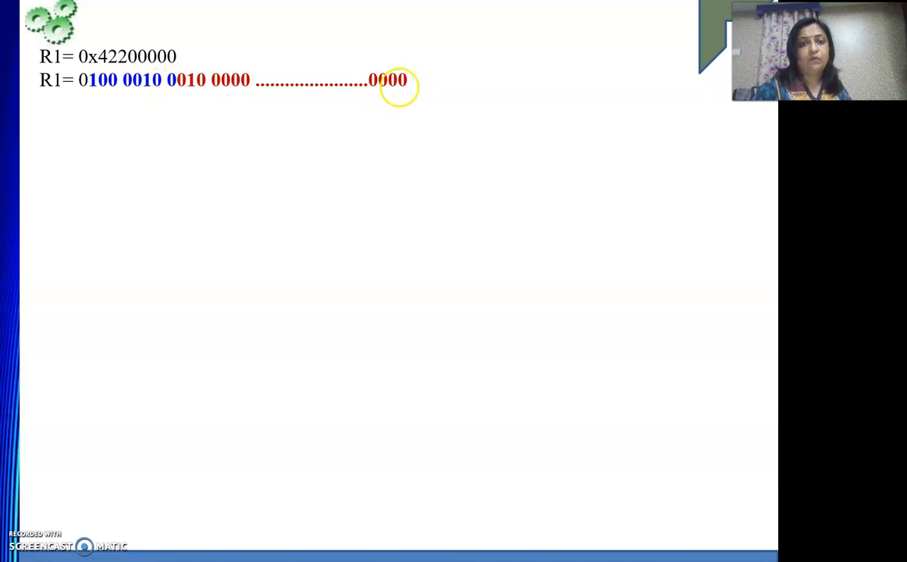
{"action": "mouse_move", "coordinate": [427, 70]}
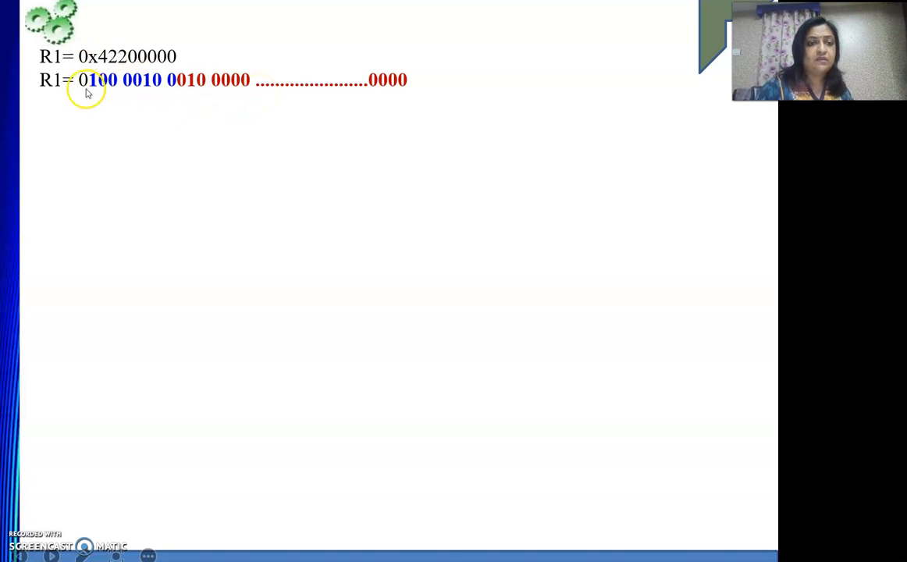
{"action": "mouse_move", "coordinate": [110, 61]}
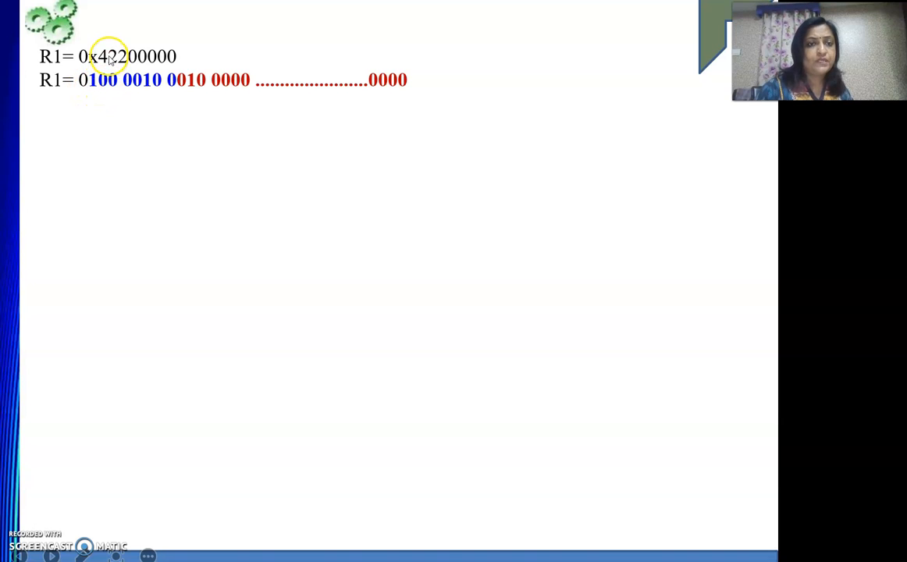
{"action": "mouse_move", "coordinate": [153, 81]}
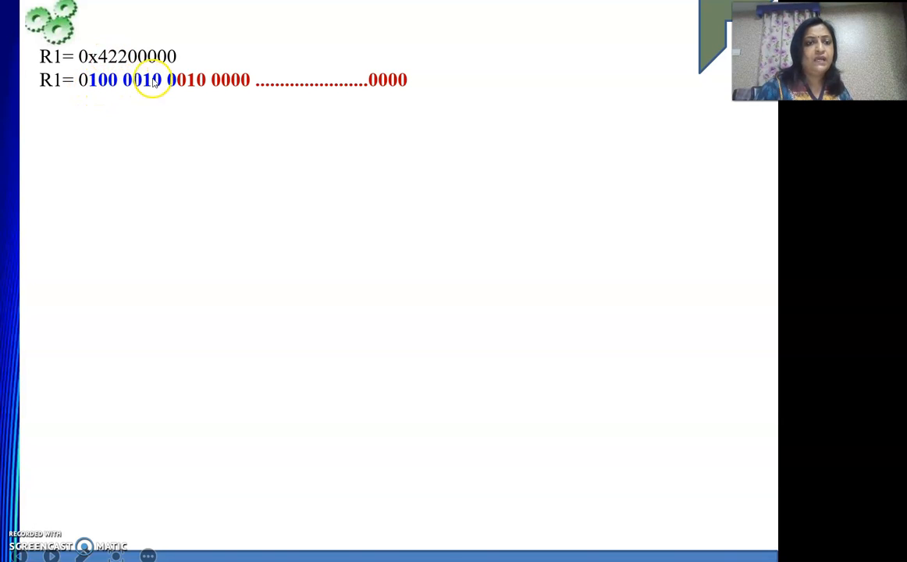
{"action": "mouse_move", "coordinate": [195, 84]}
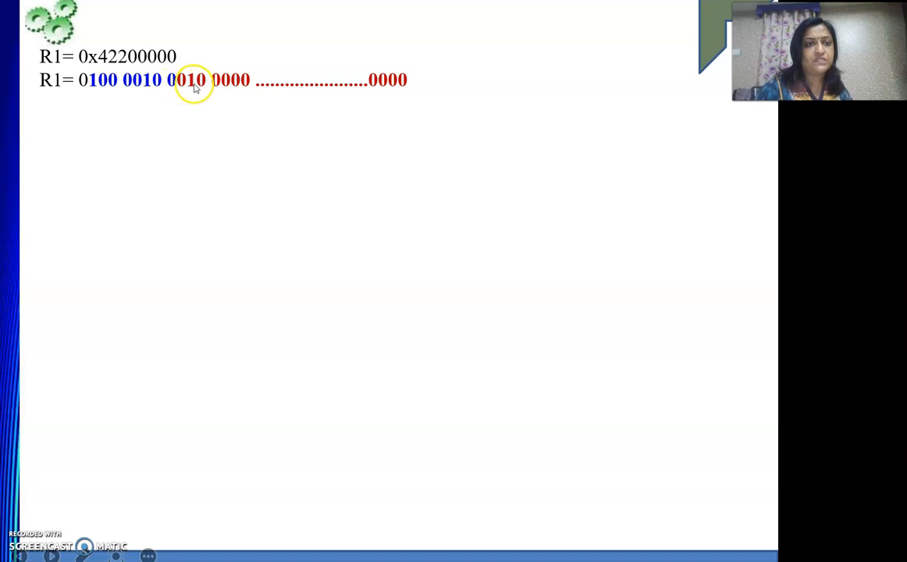
{"action": "mouse_move", "coordinate": [250, 100]}
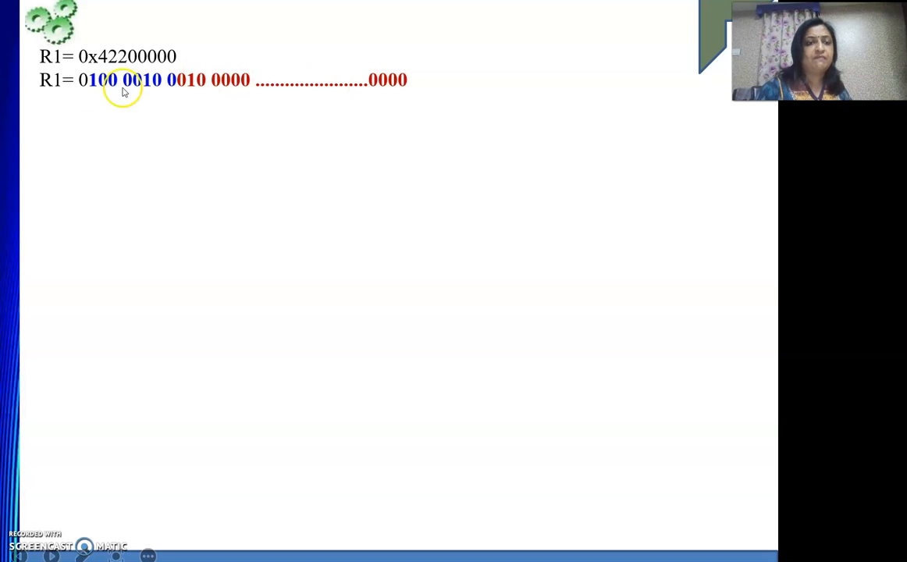
{"action": "mouse_move", "coordinate": [83, 86]}
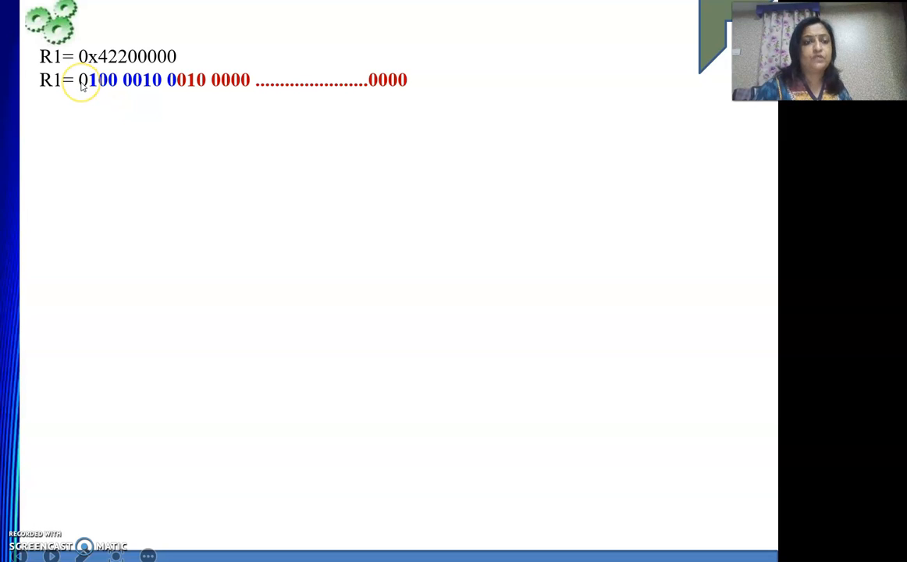
{"action": "mouse_move", "coordinate": [123, 89]}
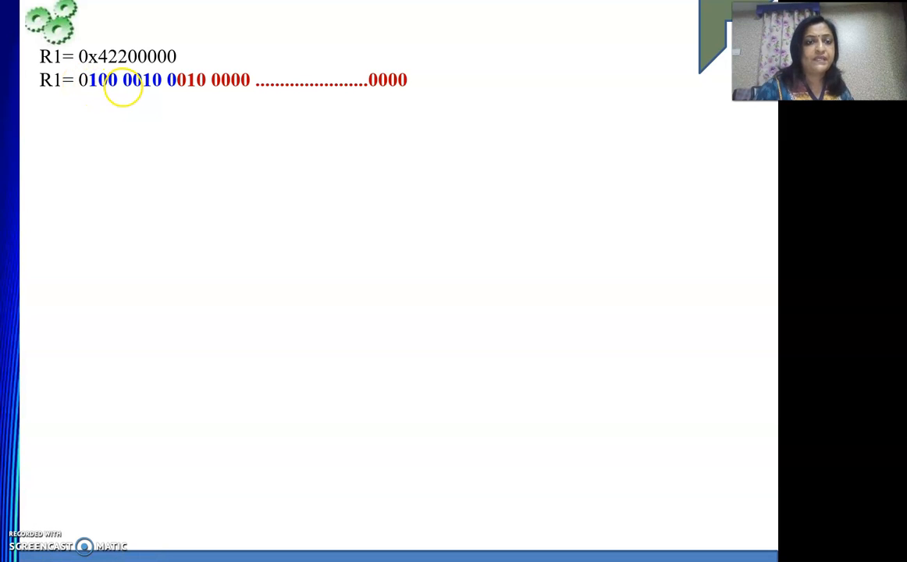
{"action": "mouse_move", "coordinate": [40, 100]}
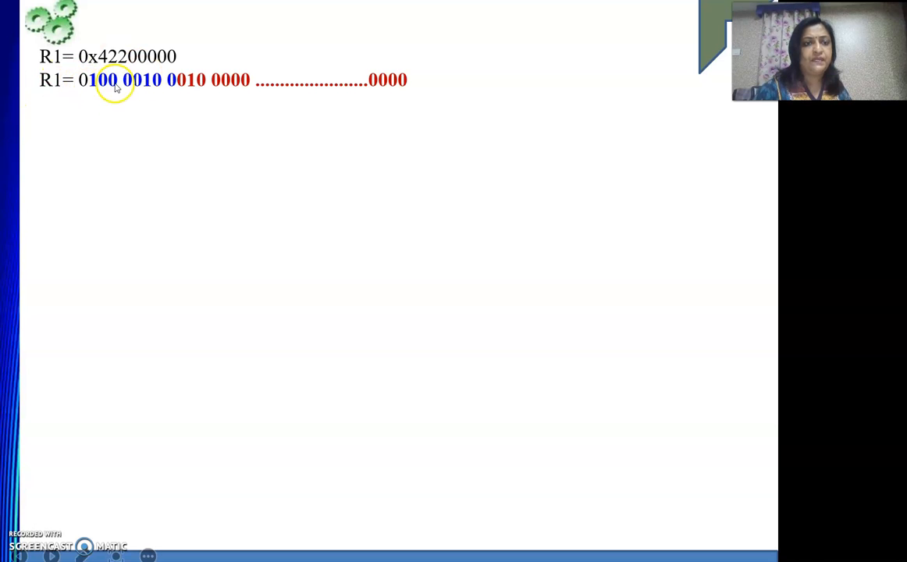
{"action": "mouse_move", "coordinate": [95, 97]}
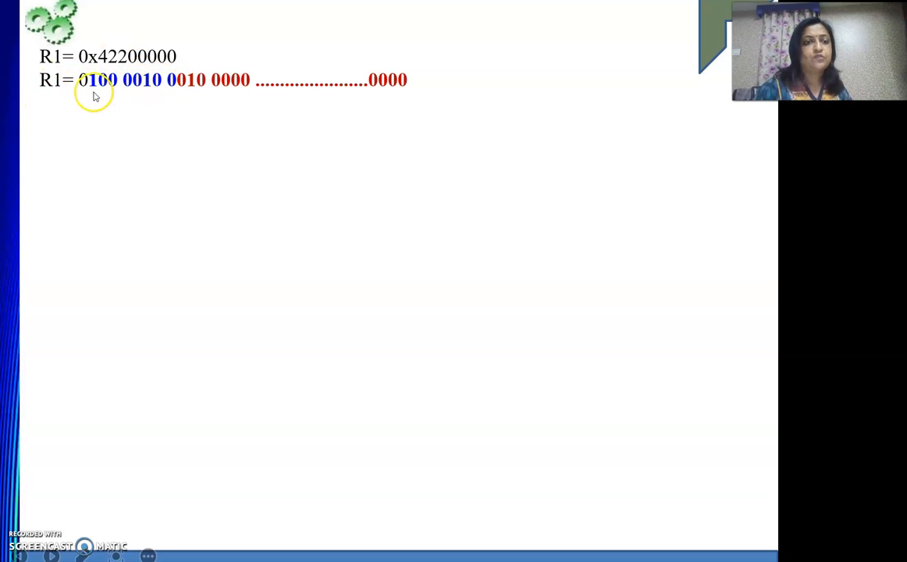
{"action": "mouse_move", "coordinate": [173, 84]}
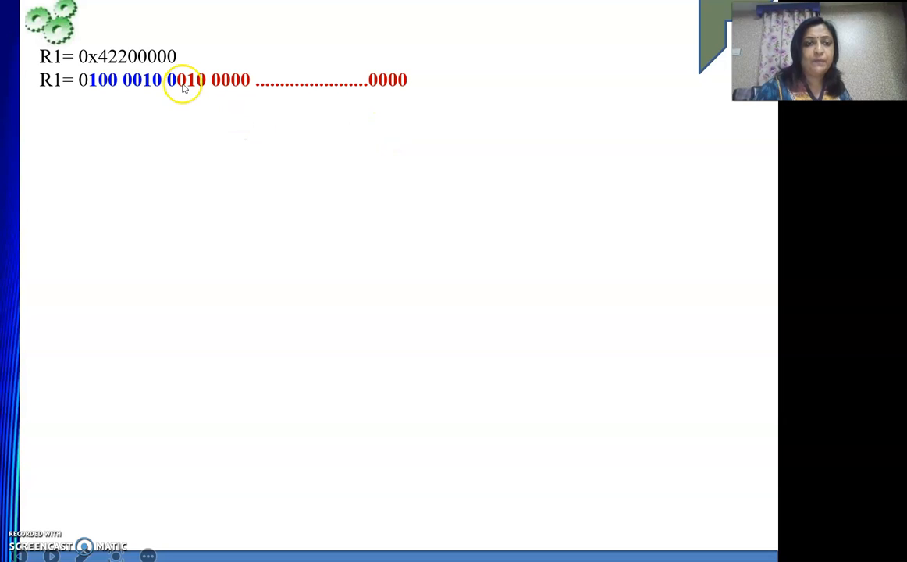
{"action": "mouse_move", "coordinate": [192, 96]}
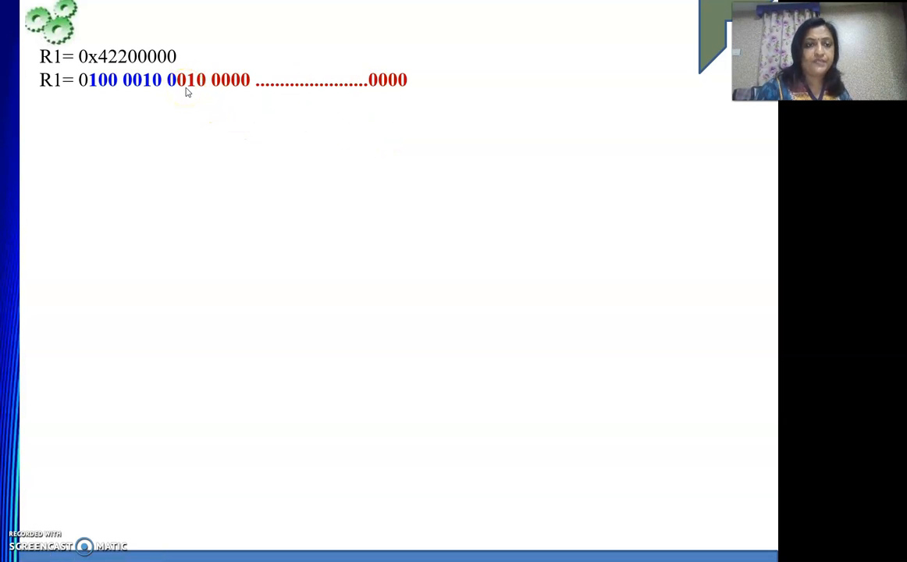
{"action": "mouse_move", "coordinate": [391, 74]}
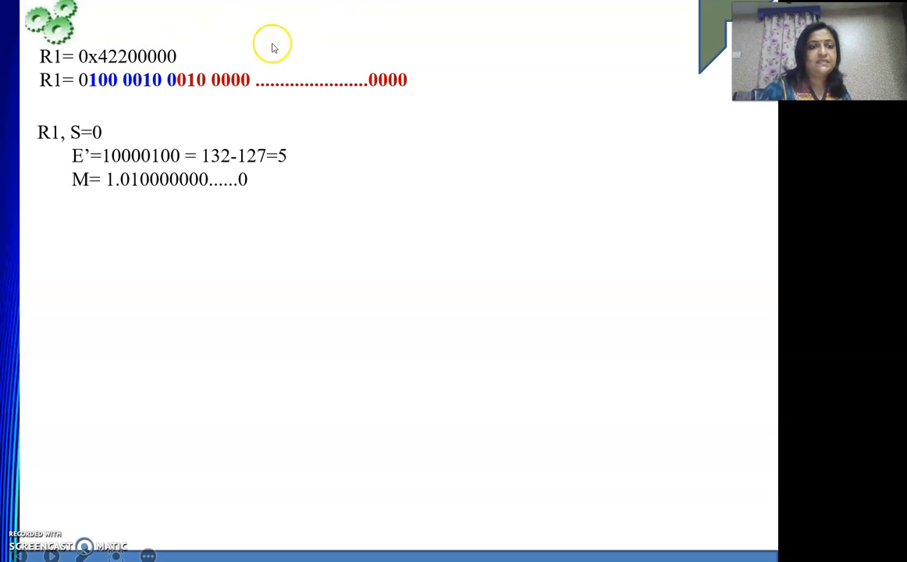
{"action": "mouse_move", "coordinate": [125, 161]}
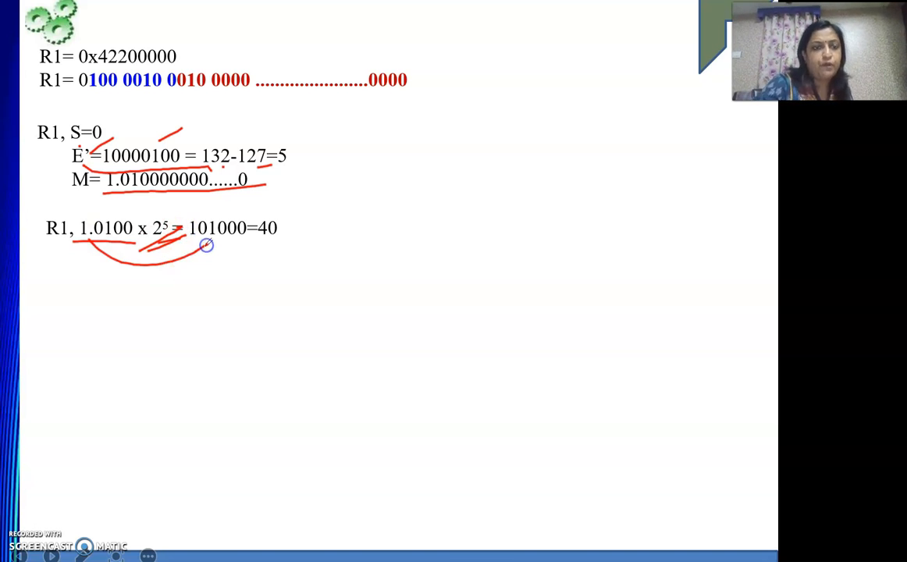
{"action": "mouse_move", "coordinate": [192, 244]}
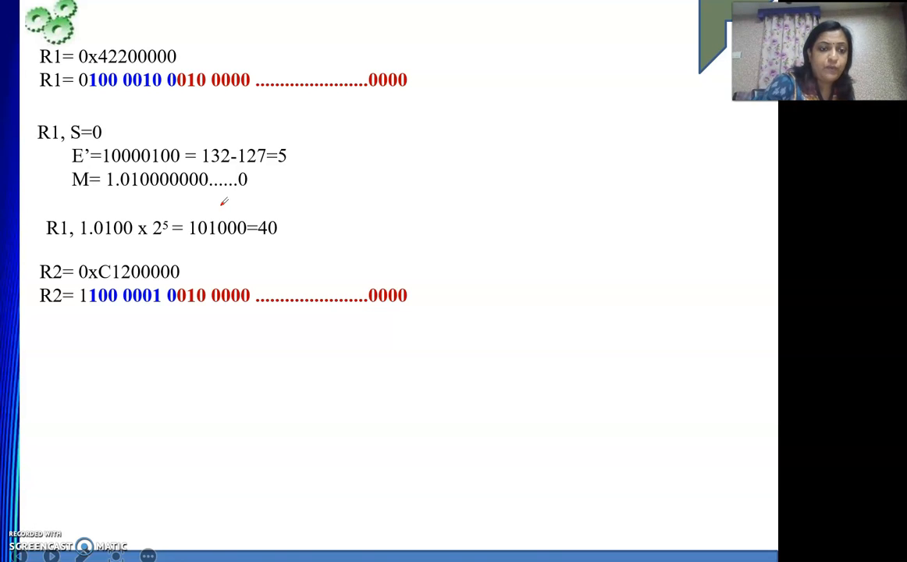
- Underline R2's binary form and handwrite its leading bits 1100 0001 with the pen
{"action": "left_click_drag", "start_coordinate": [65, 312], "coordinate": [440, 320]}
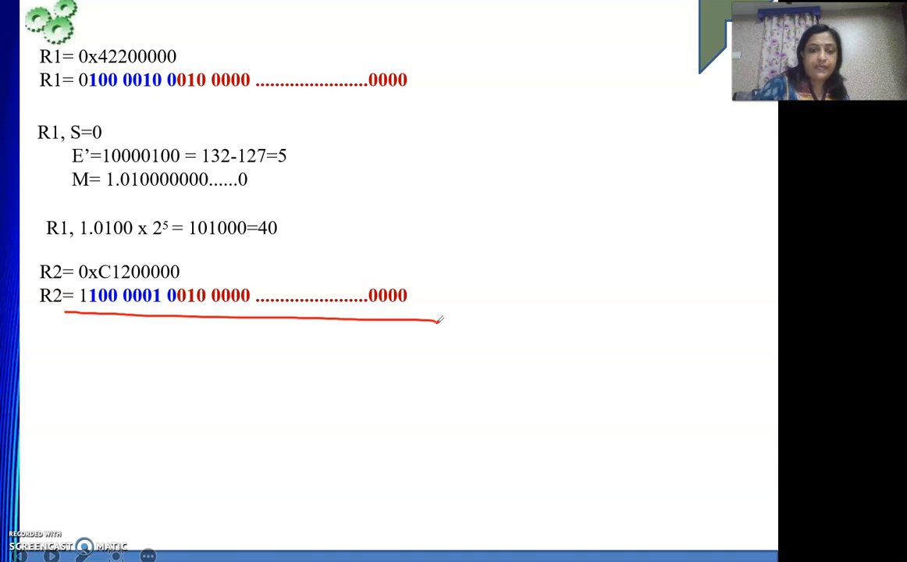
{"action": "left_click_drag", "start_coordinate": [320, 382], "coordinate": [476, 391]}
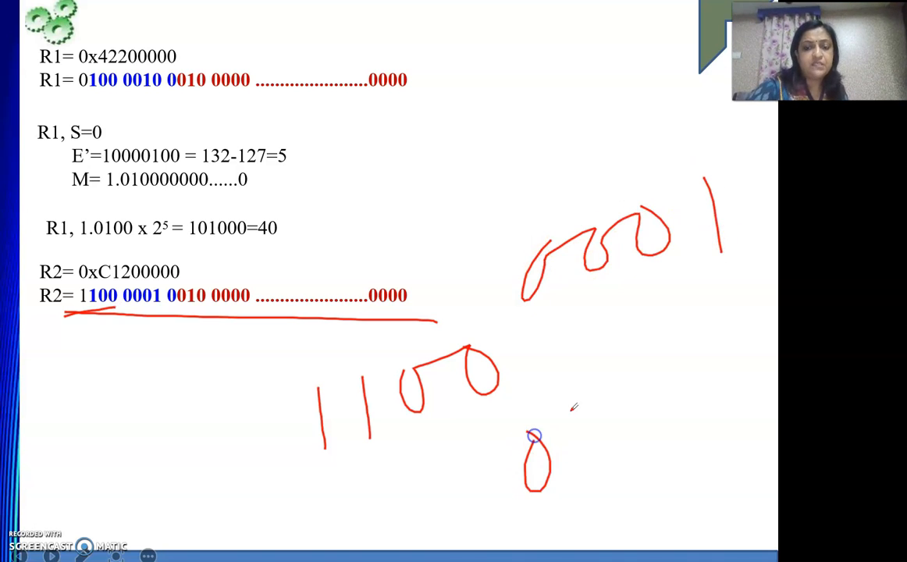
{"action": "left_click_drag", "start_coordinate": [531, 437], "coordinate": [703, 406]}
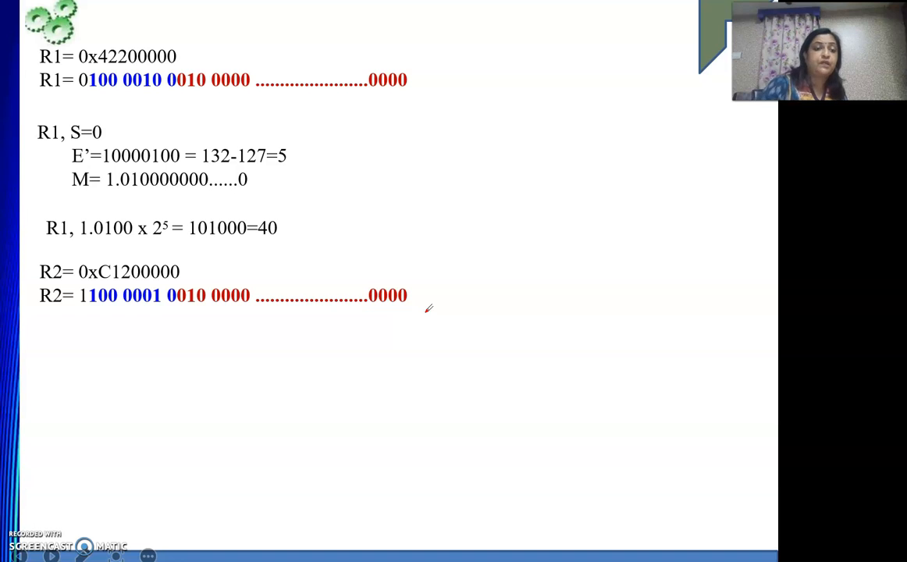
- Mark R2's sign and exponent bits, giving S=1 and E'=1000 0010 = 130-127 = 3
{"action": "left_click_drag", "start_coordinate": [93, 309], "coordinate": [44, 336]}
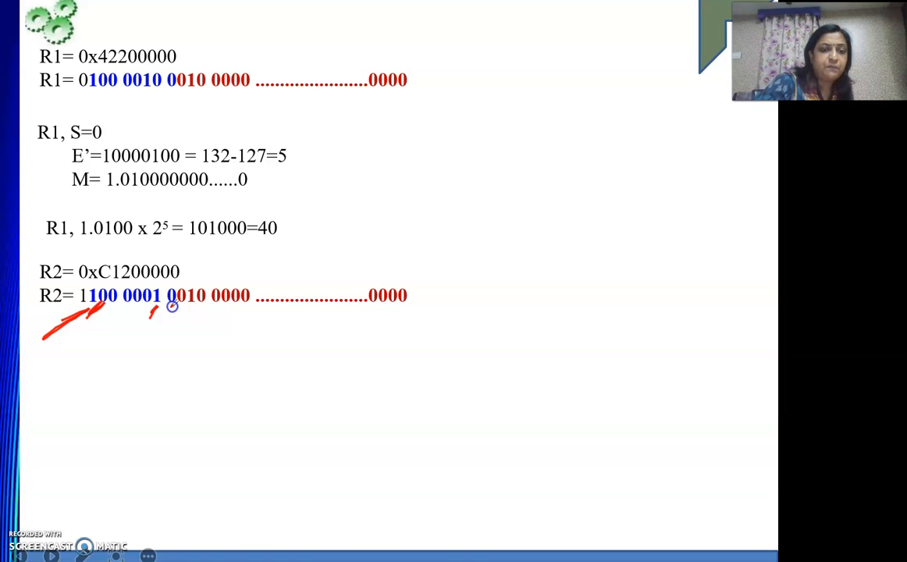
{"action": "left_click_drag", "start_coordinate": [168, 311], "coordinate": [454, 315]}
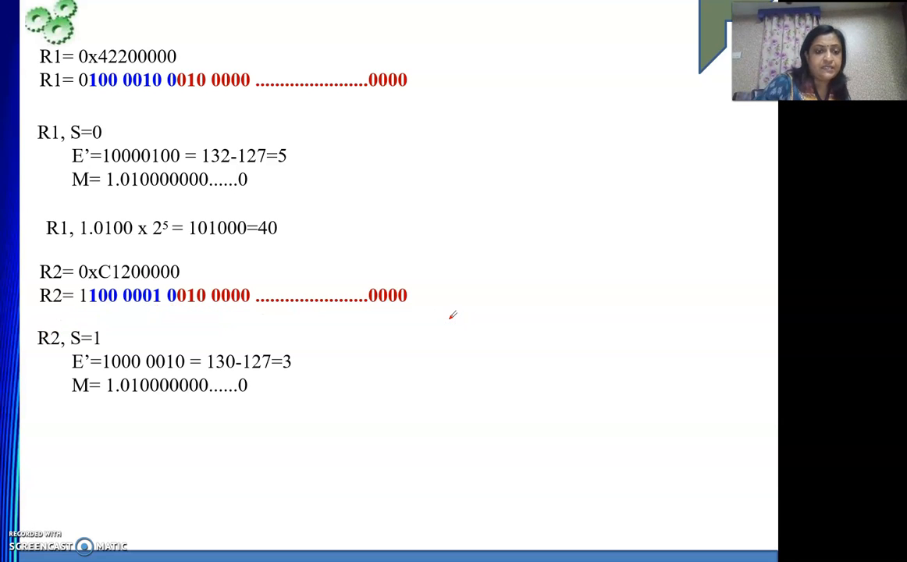
- Underline R2's mantissa and power, then handwrite 1010 = 8 + 2, giving R2 = -10
{"action": "left_click_drag", "start_coordinate": [319, 372], "coordinate": [370, 357]}
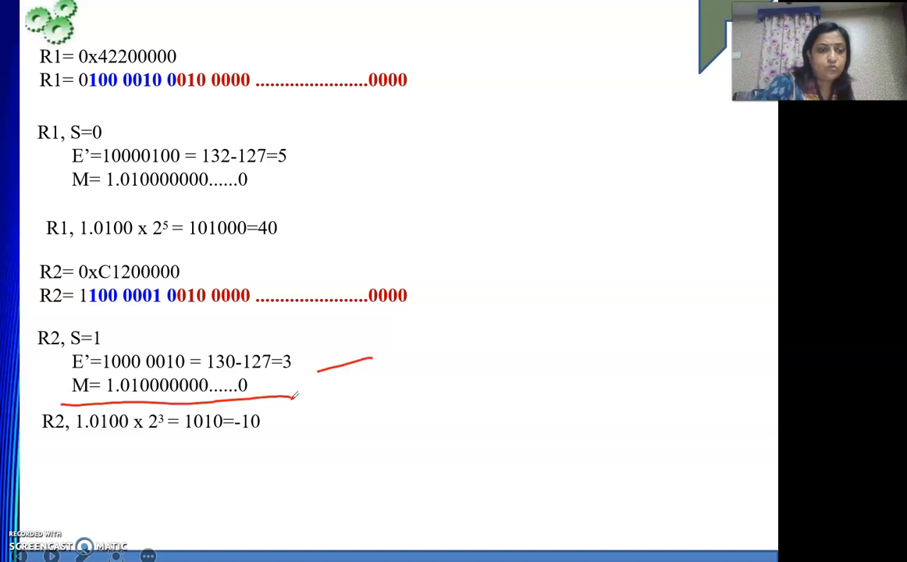
{"action": "left_click_drag", "start_coordinate": [71, 444], "coordinate": [137, 438]}
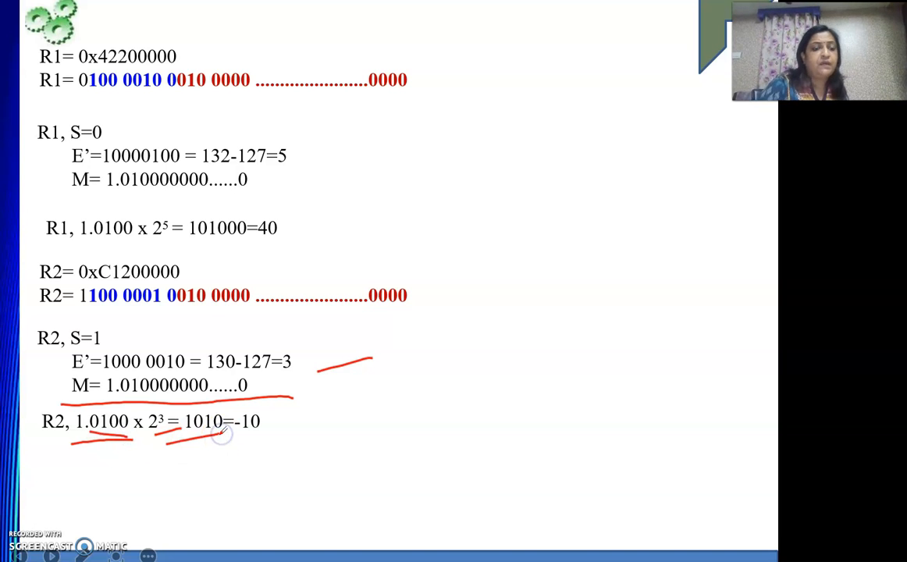
{"action": "left_click_drag", "start_coordinate": [440, 438], "coordinate": [496, 412]}
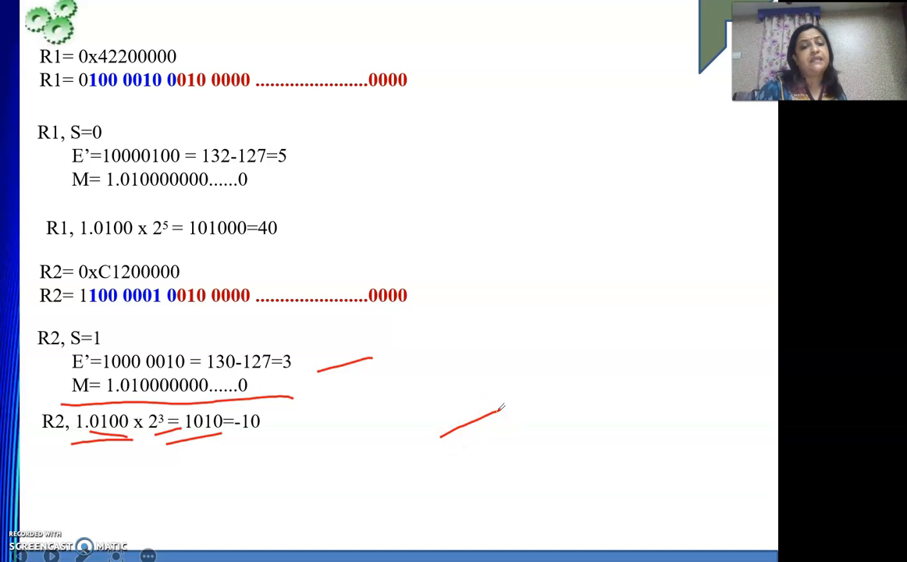
{"action": "left_click_drag", "start_coordinate": [549, 232], "coordinate": [550, 300]}
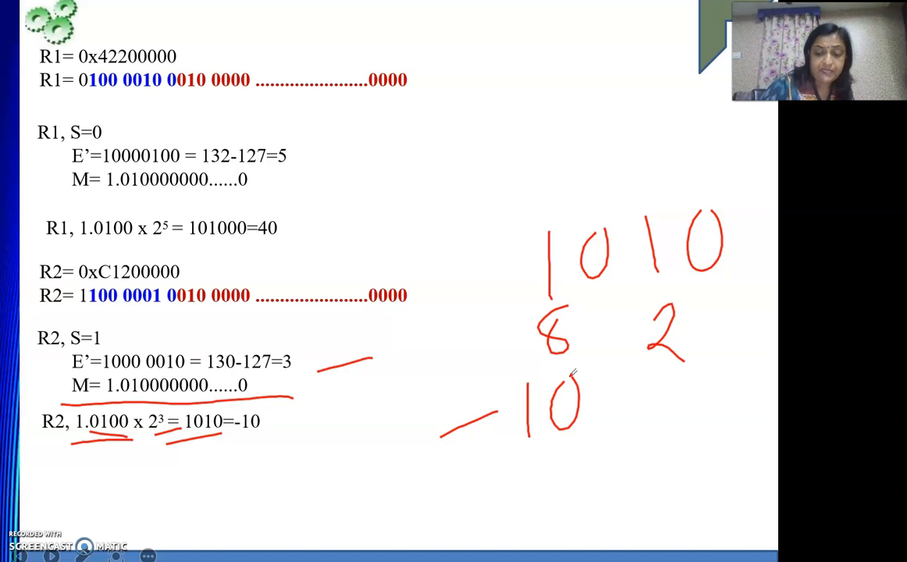
- Add the result line 'So, R1/R2= 40/-10= -4'
{"action": "type", "text": "So, R1/R2= 40/-10= -4"}
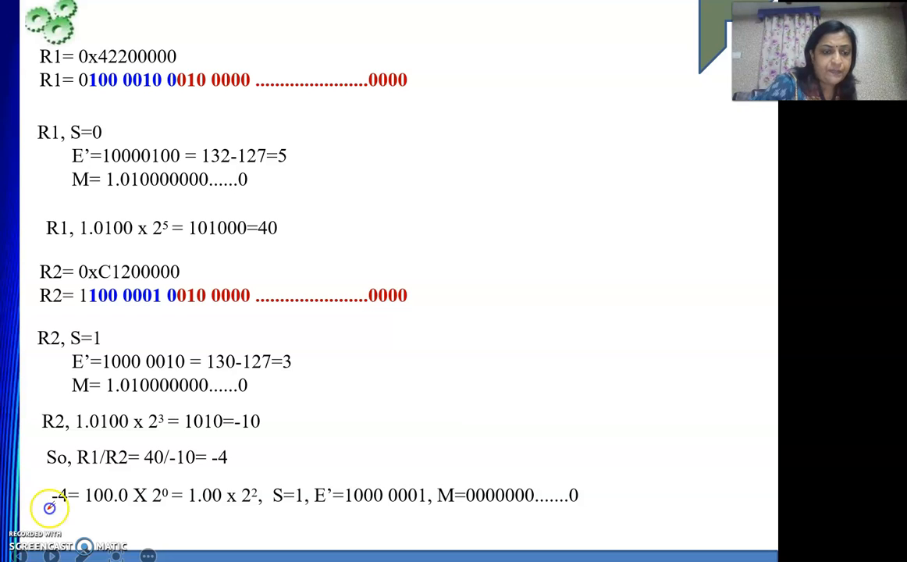
- Underline the encoding of -4 and handwrite 100.0 beside the result
{"action": "left_click_drag", "start_coordinate": [50, 512], "coordinate": [612, 521]}
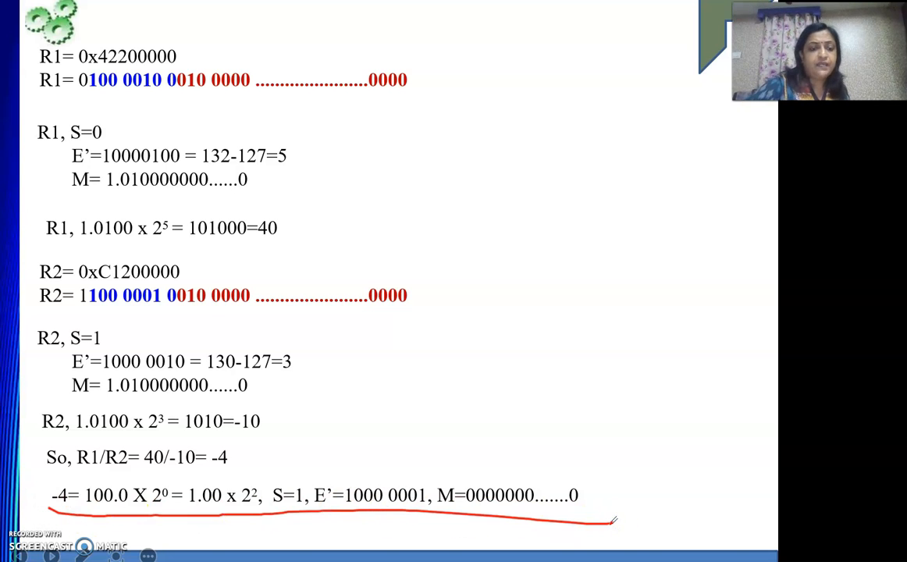
{"action": "left_click_drag", "start_coordinate": [477, 359], "coordinate": [578, 281]}
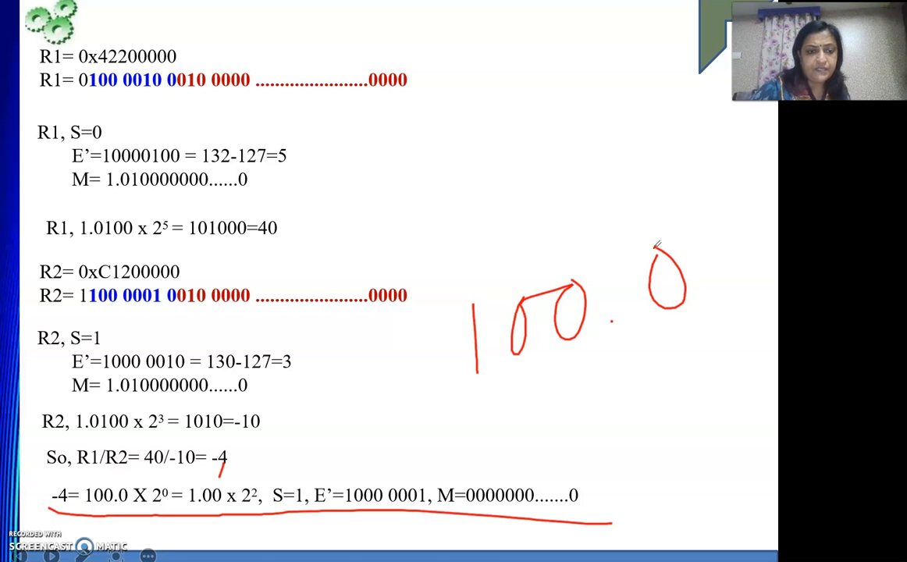
- Sketch the binary point shifting two places left to normalise 100.0 to 1.00 × 2²
{"action": "left_click_drag", "start_coordinate": [616, 323], "coordinate": [532, 400]}
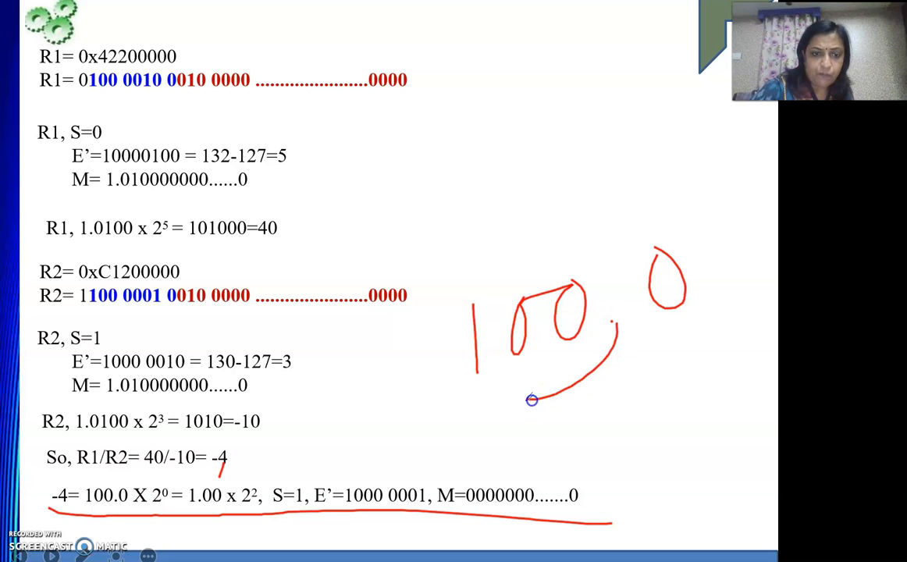
{"action": "left_click_drag", "start_coordinate": [534, 400], "coordinate": [508, 359]}
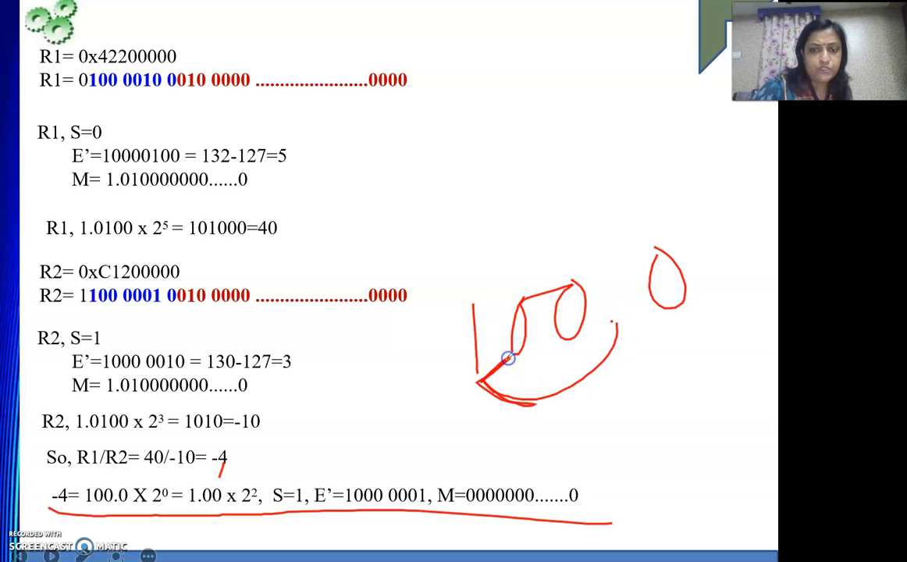